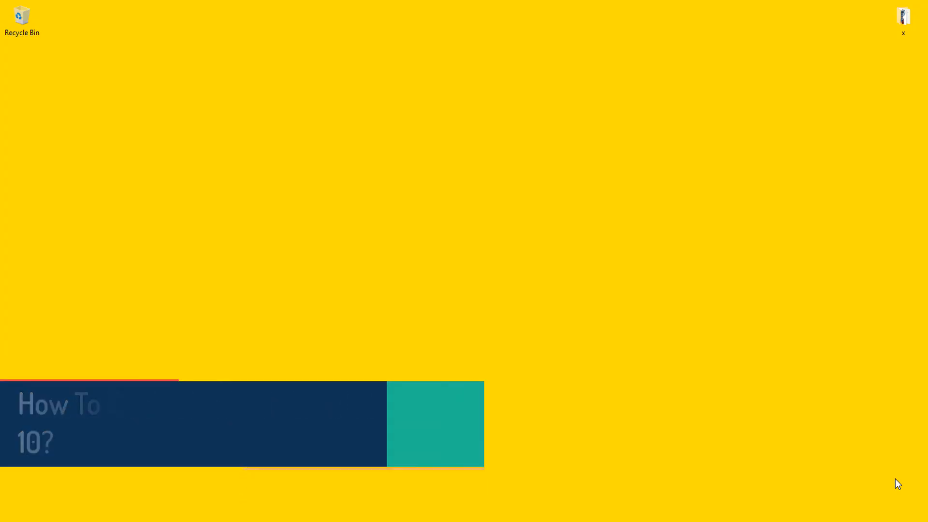
Launch the Settings app by searching 'settings' from the Start menu.
{"action": "key", "text": "Win"}
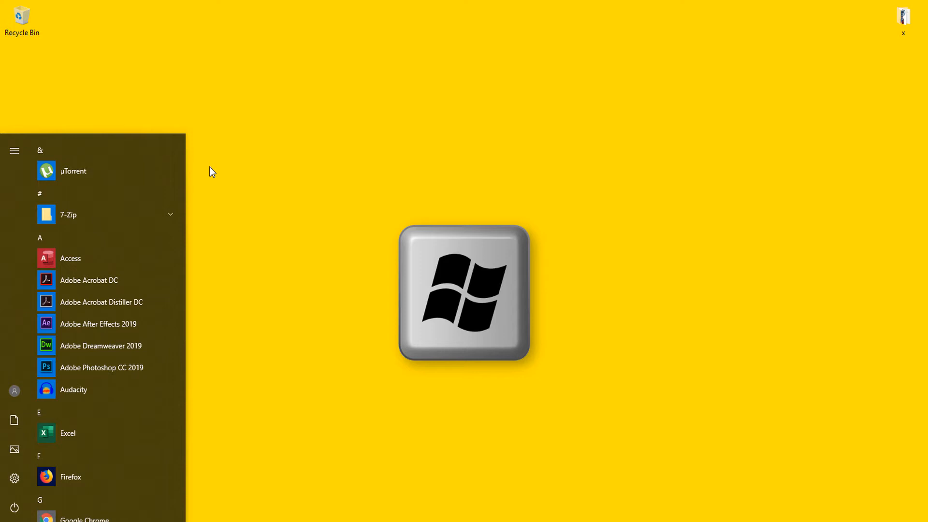
{"action": "type", "text": "s"}
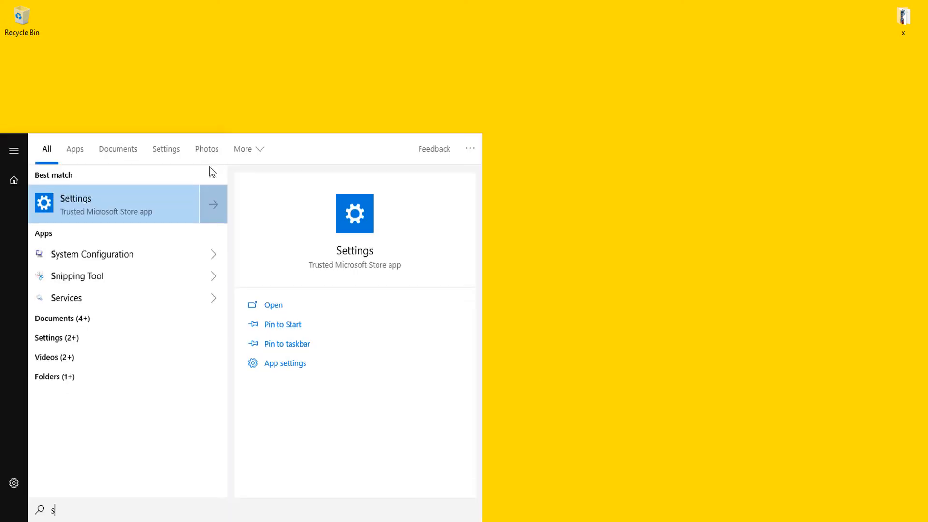
{"action": "type", "text": "ettings"}
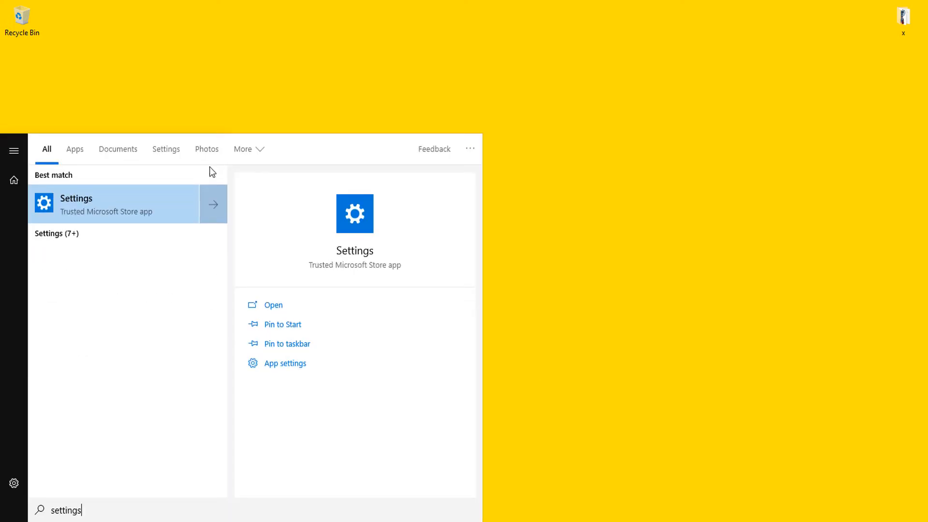
{"action": "left_click", "coordinate": [273, 304]}
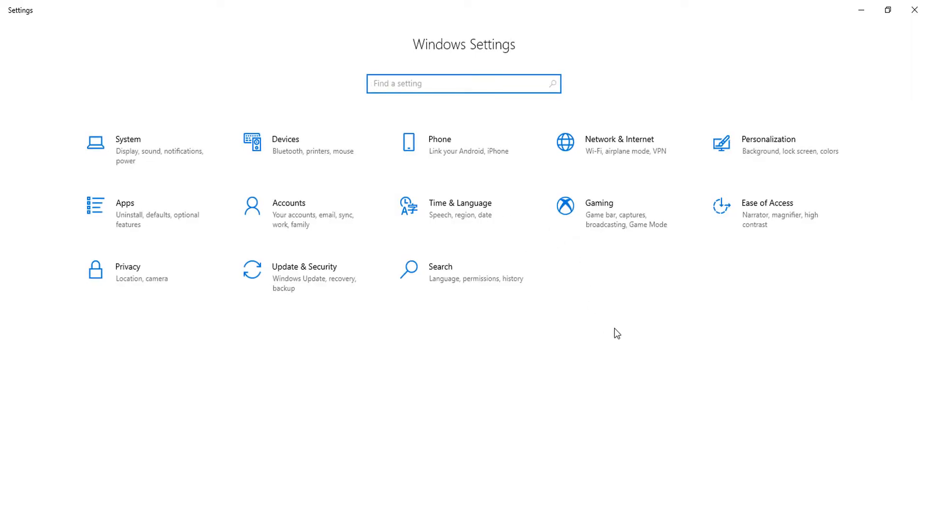
{"action": "mouse_move", "coordinate": [477, 46]}
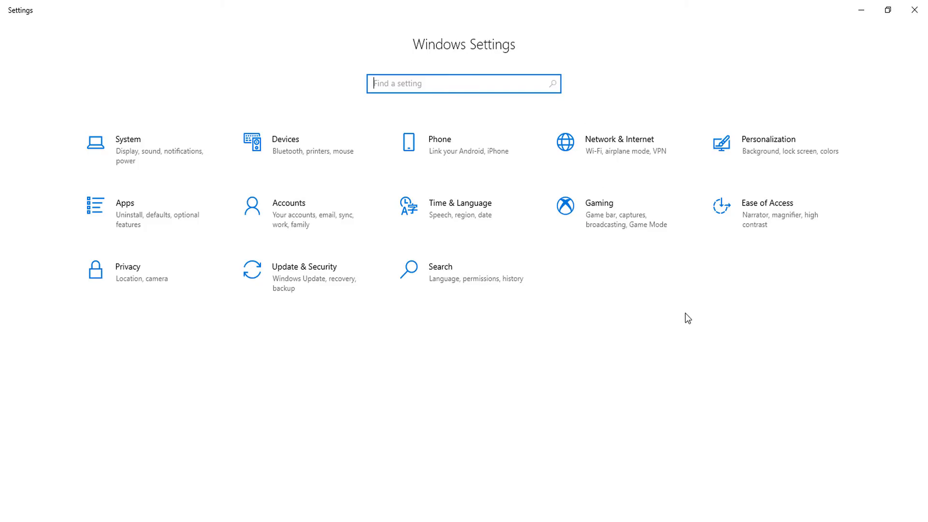
{"action": "mouse_move", "coordinate": [760, 149]}
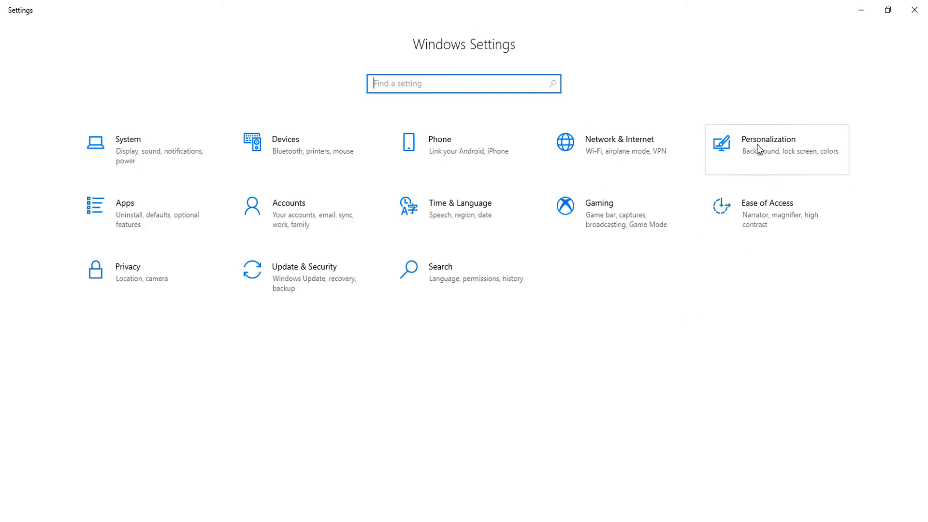
Go to the Personalization section from the Settings home page.
{"action": "left_click", "coordinate": [769, 145]}
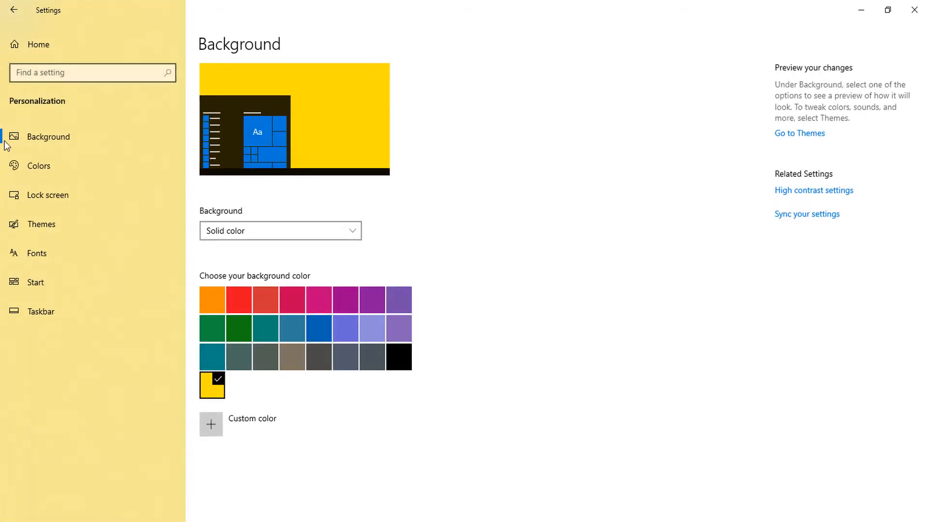
{"action": "mouse_move", "coordinate": [28, 108]}
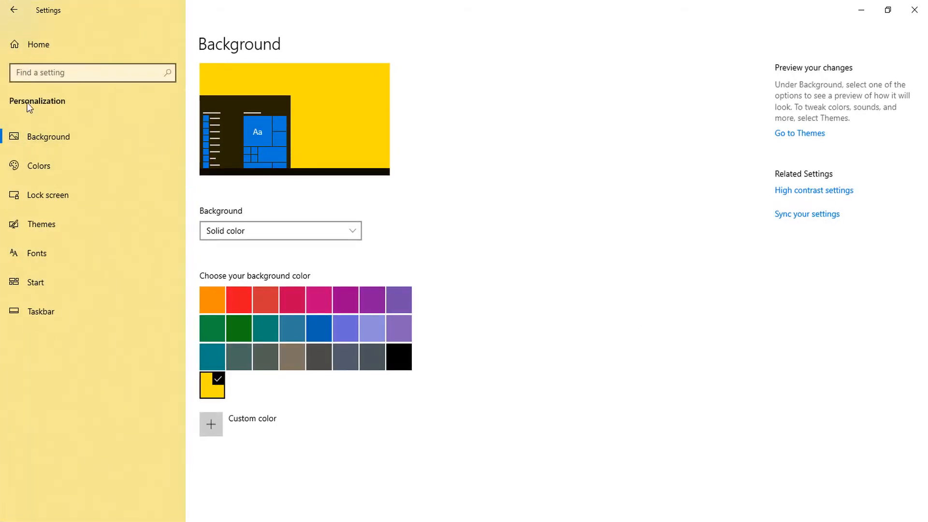
{"action": "mouse_move", "coordinate": [35, 331]}
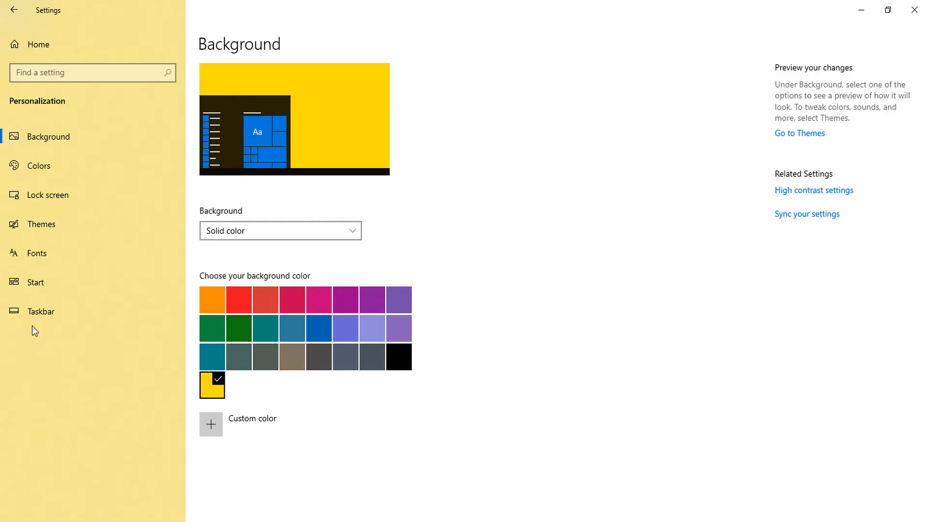
{"action": "mouse_move", "coordinate": [38, 165]}
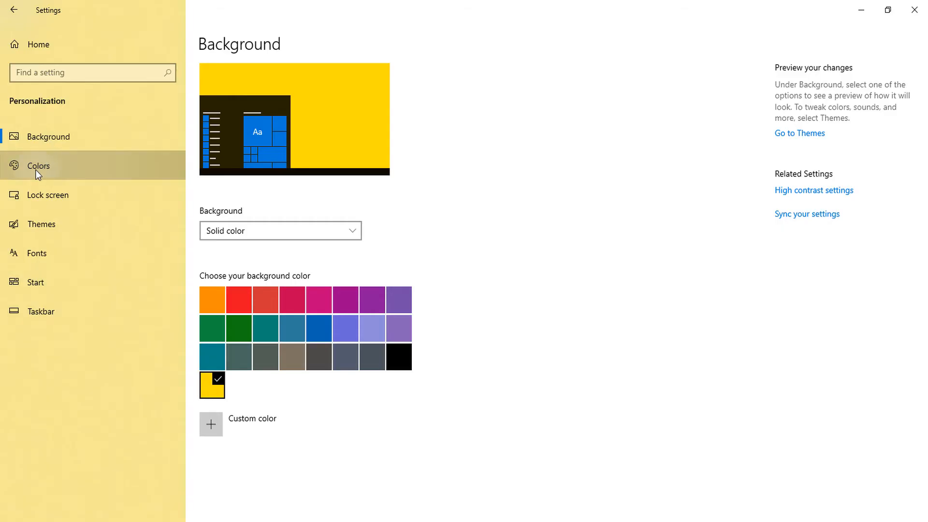
On the Colors page choose Dark as the default app mode, then minimize Settings.
{"action": "left_click", "coordinate": [37, 165]}
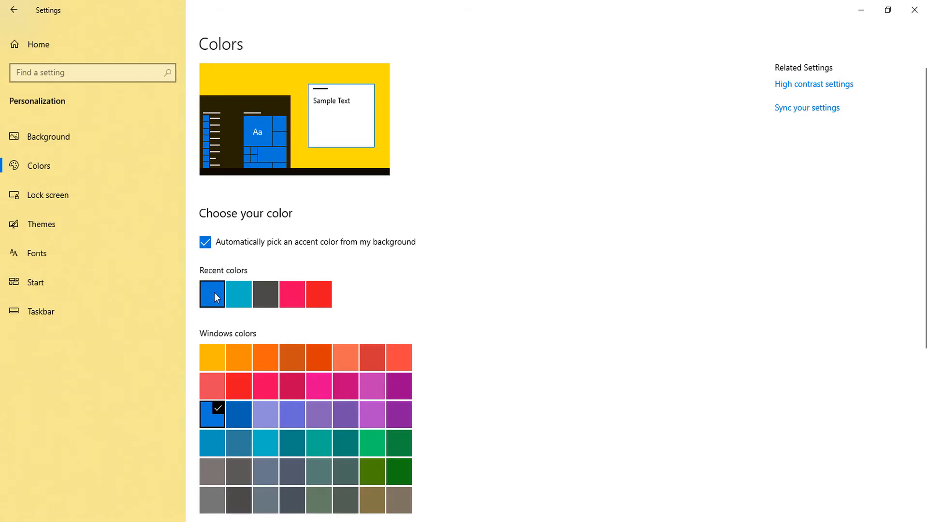
{"action": "scroll", "scroll_direction": "down", "scroll_amount": 3}
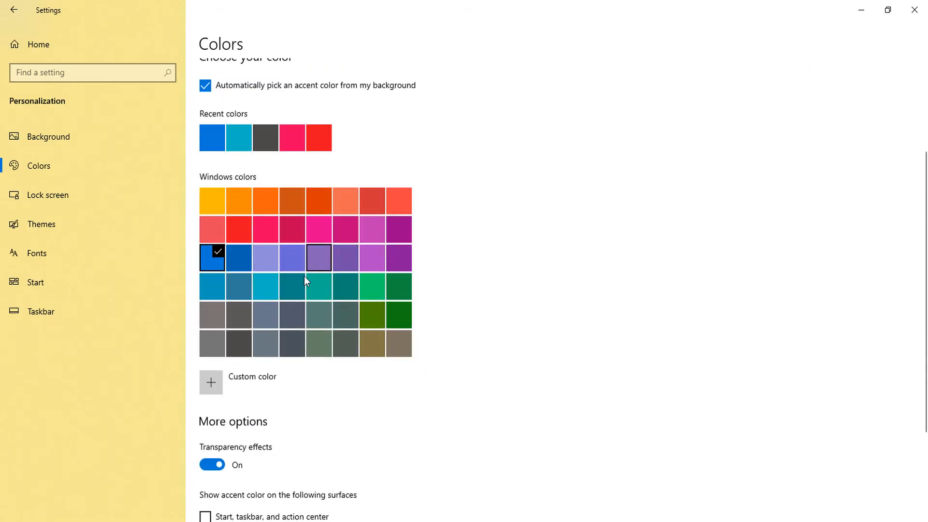
{"action": "scroll", "scroll_direction": "down", "scroll_amount": 3}
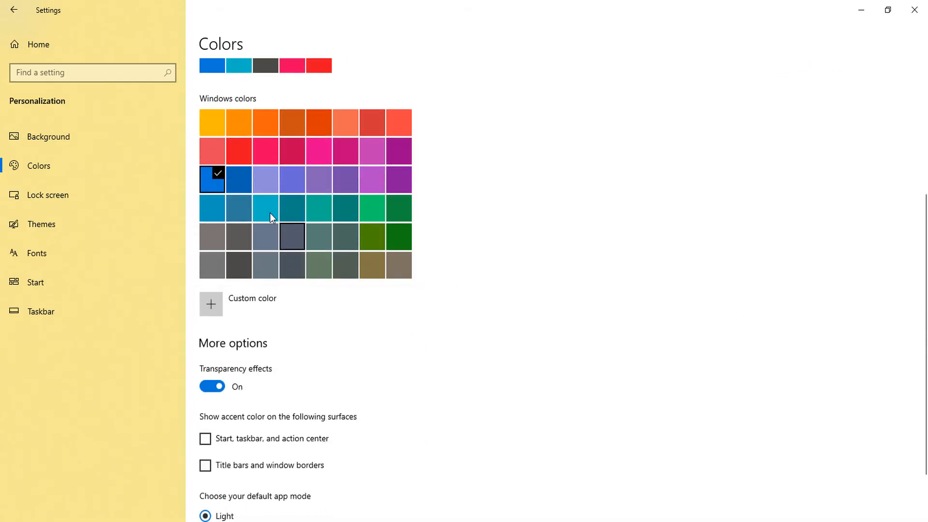
{"action": "scroll", "scroll_direction": "up", "scroll_amount": 3}
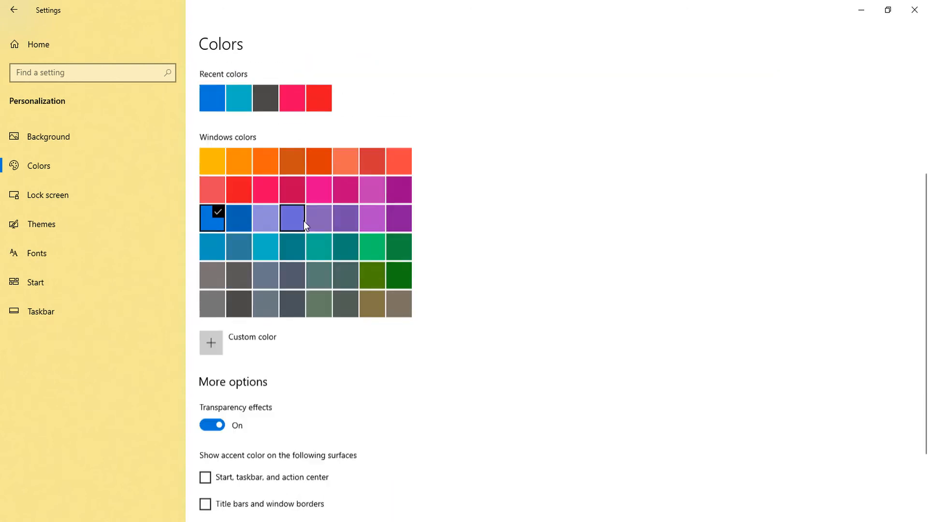
{"action": "scroll", "scroll_direction": "down", "scroll_amount": 3}
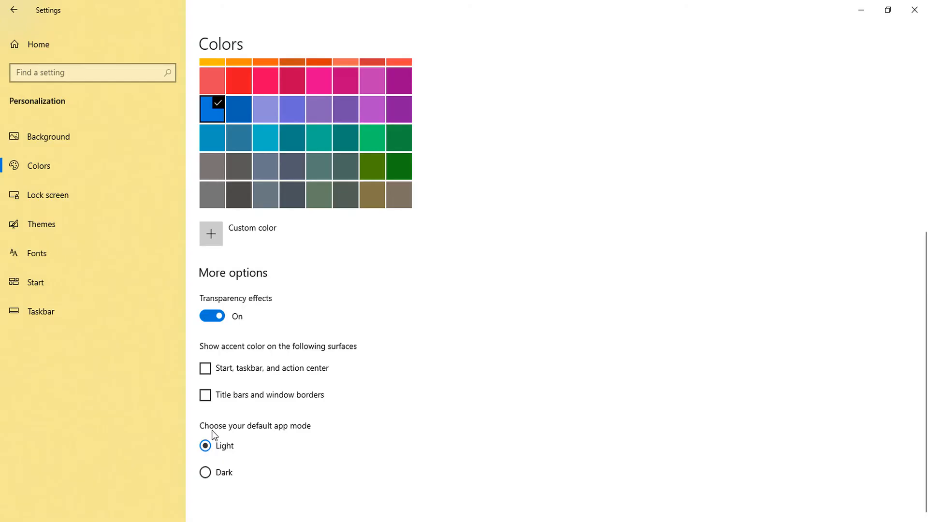
{"action": "mouse_move", "coordinate": [299, 432]}
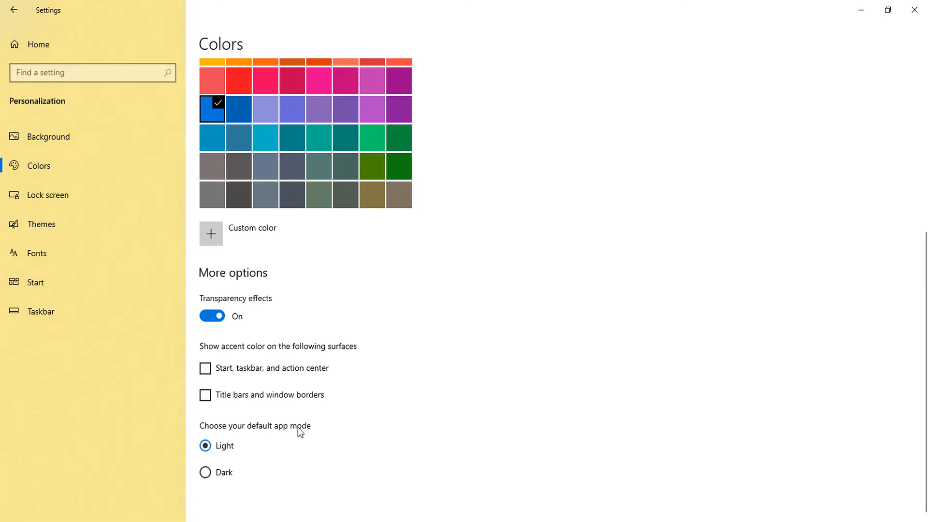
{"action": "mouse_move", "coordinate": [263, 457]}
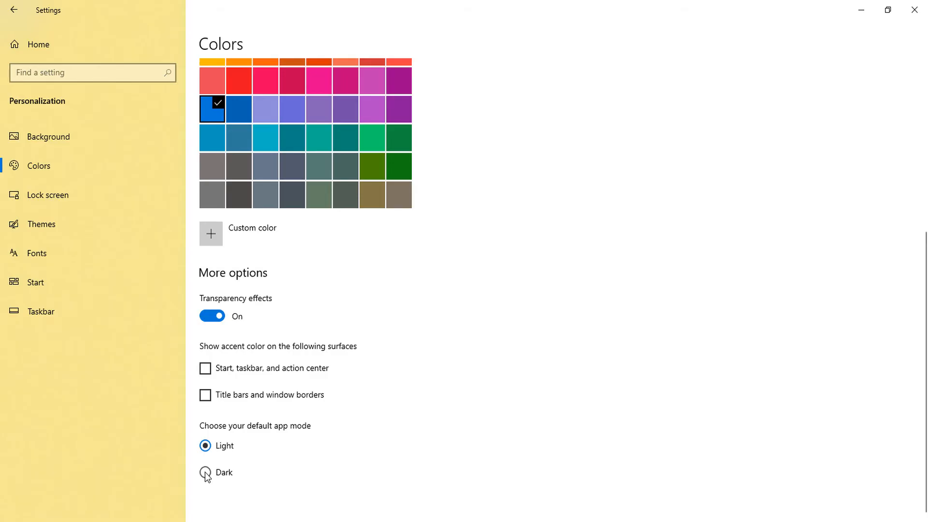
{"action": "left_click", "coordinate": [205, 473]}
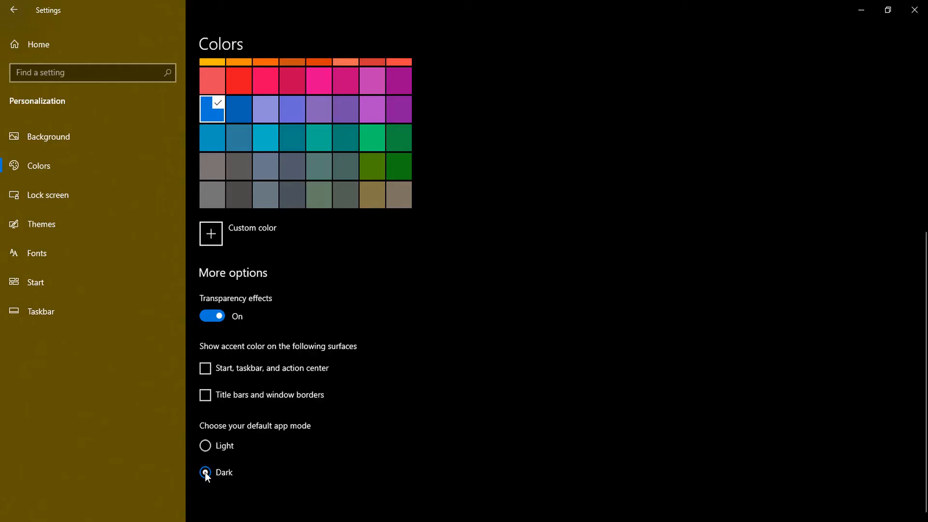
{"action": "left_click", "coordinate": [205, 472]}
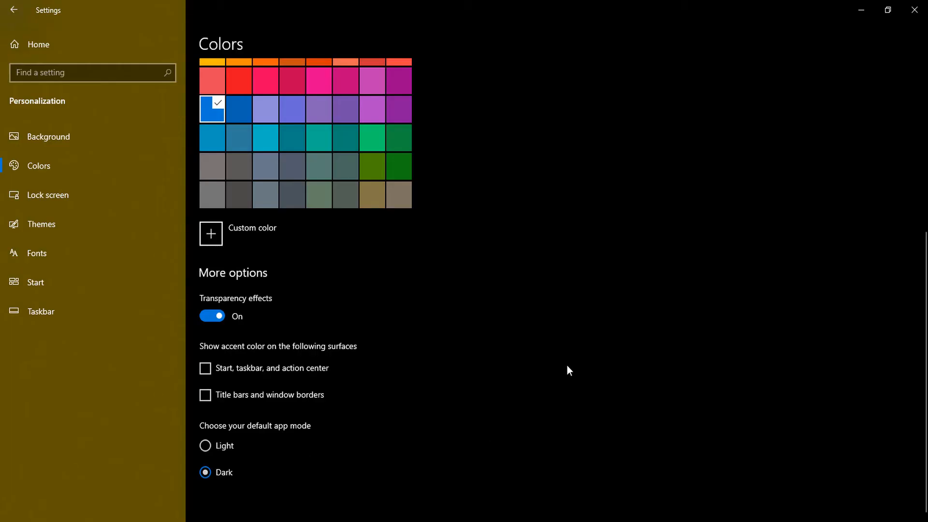
{"action": "mouse_move", "coordinate": [862, 9]}
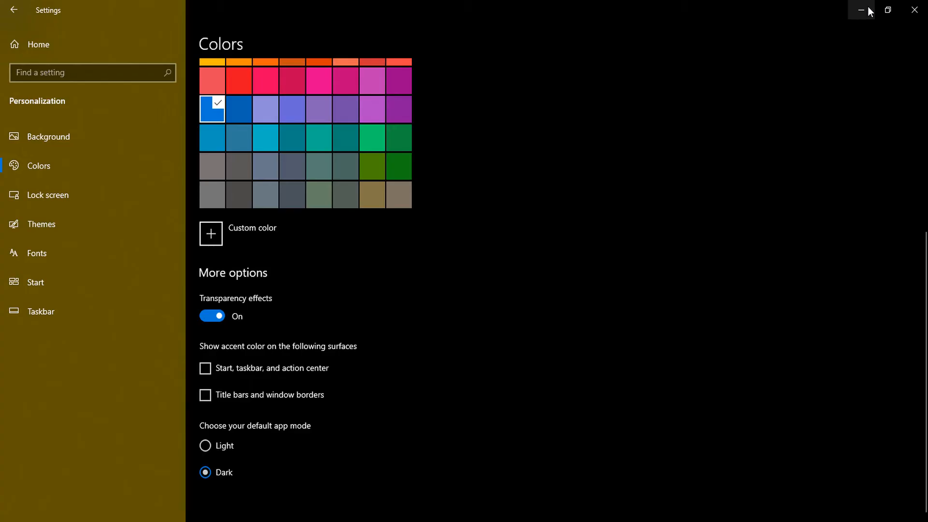
{"action": "left_click", "coordinate": [862, 10]}
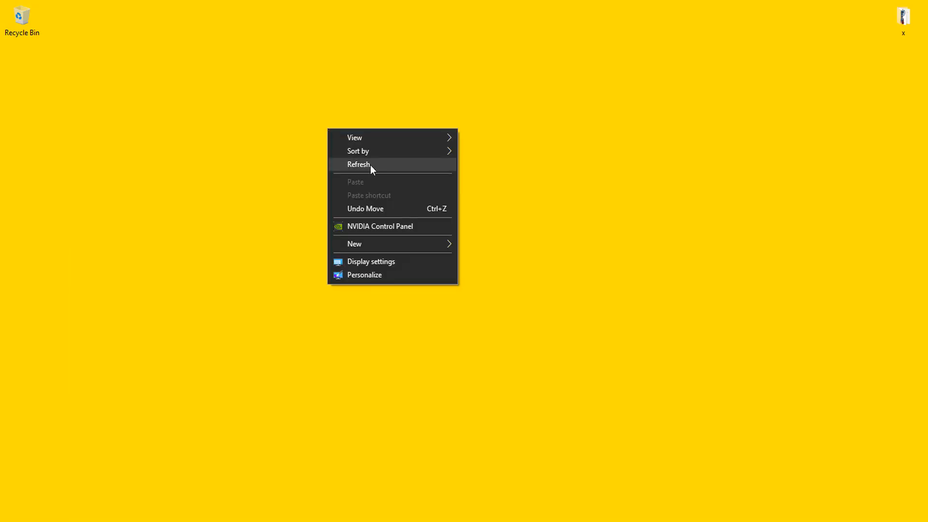
{"action": "mouse_move", "coordinate": [377, 175]}
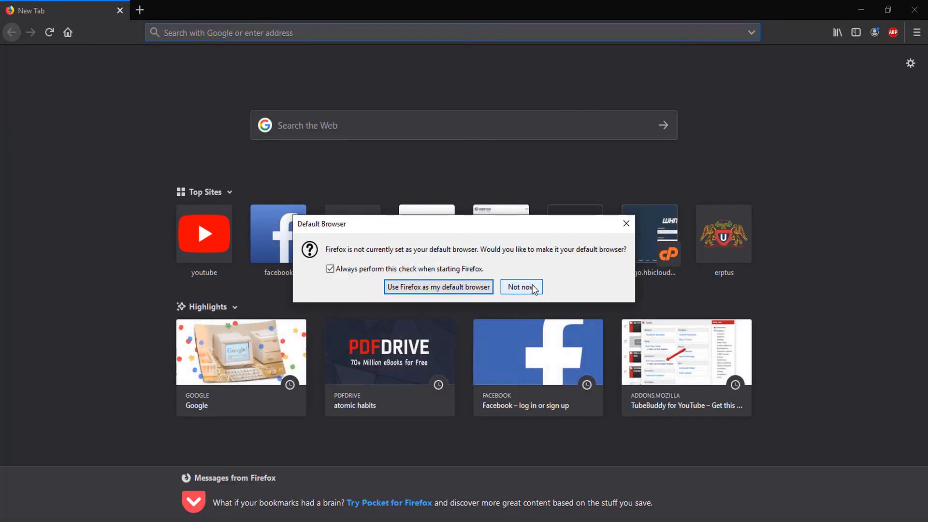
Decline Firefox's default-browser offer with 'Not now', keeping the dark new tab page visible.
{"action": "left_click", "coordinate": [522, 287]}
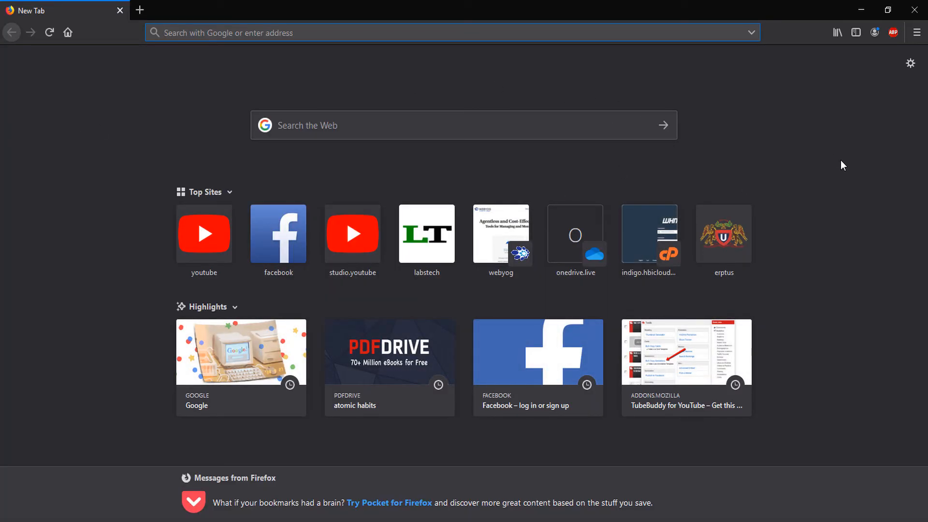
{"action": "mouse_move", "coordinate": [859, 152]}
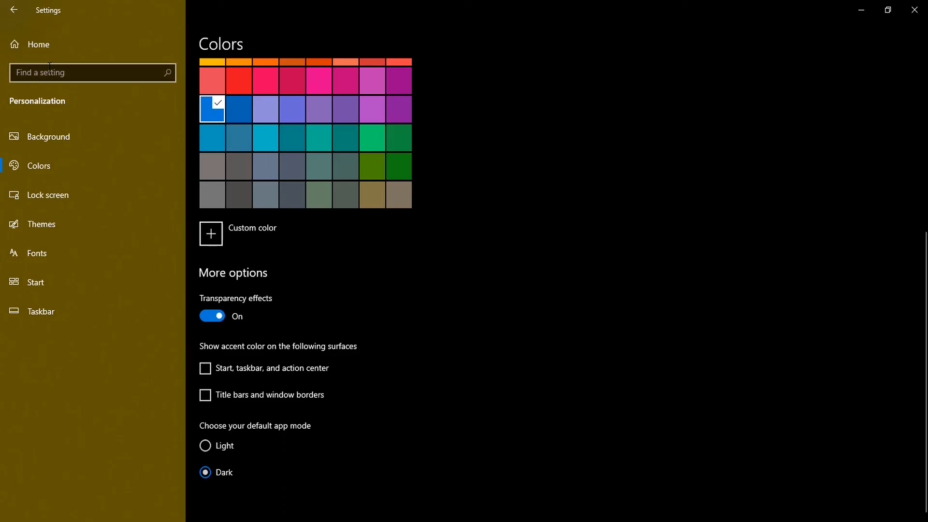
{"action": "mouse_move", "coordinate": [59, 112]}
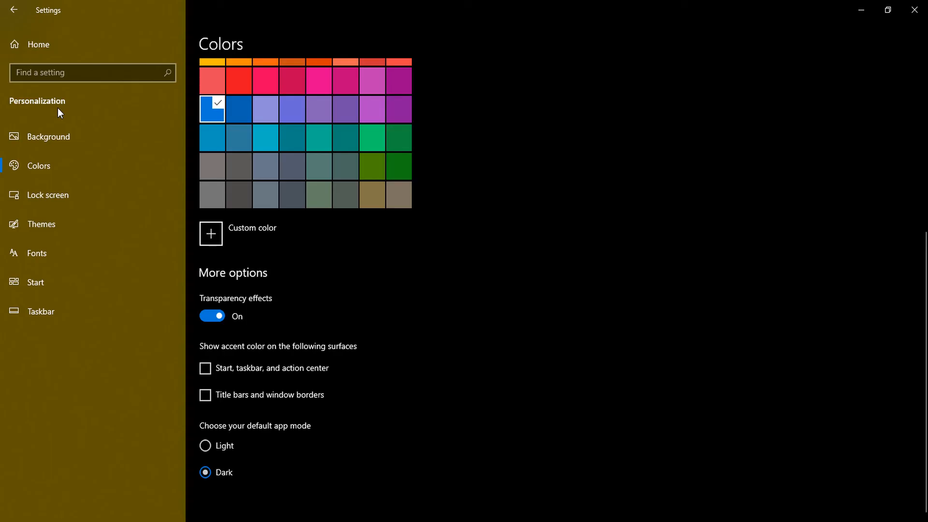
{"action": "mouse_move", "coordinate": [252, 437]}
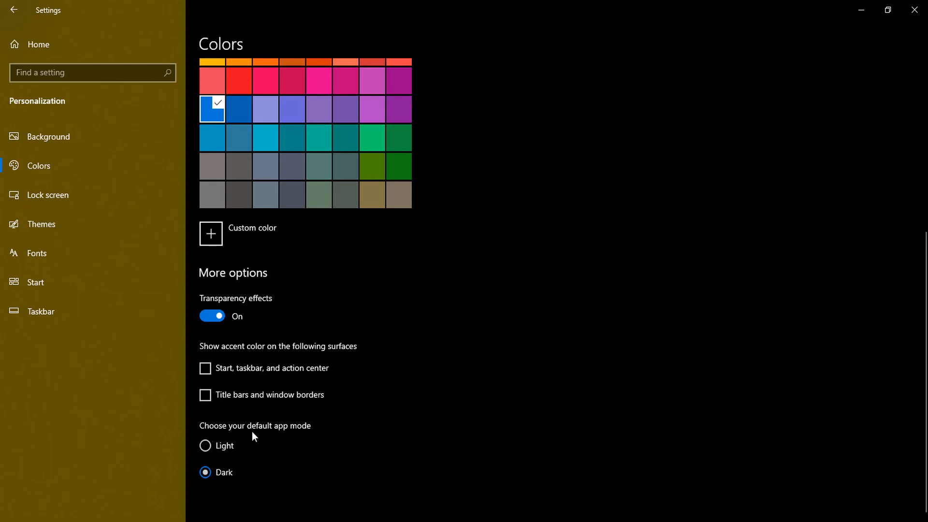
Choose Light again as the default app mode on the Colors page.
{"action": "left_click", "coordinate": [205, 446]}
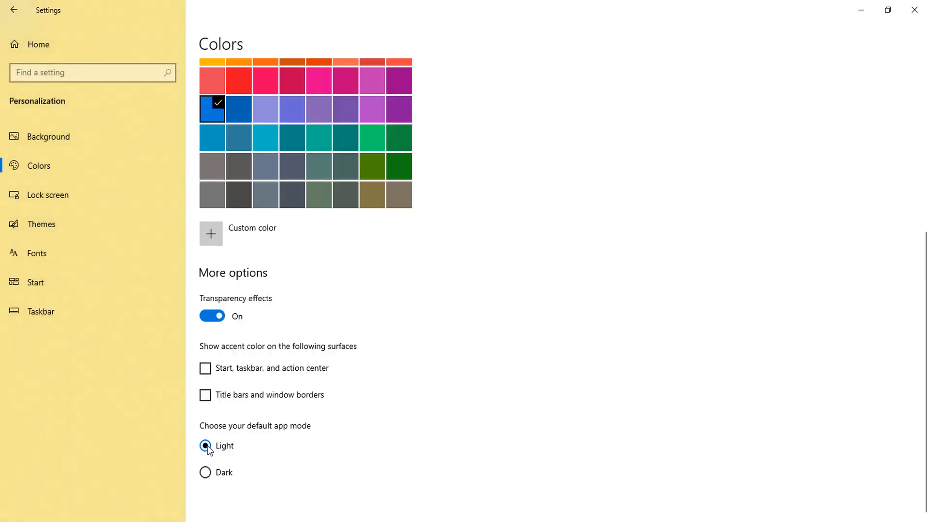
{"action": "mouse_move", "coordinate": [913, 10]}
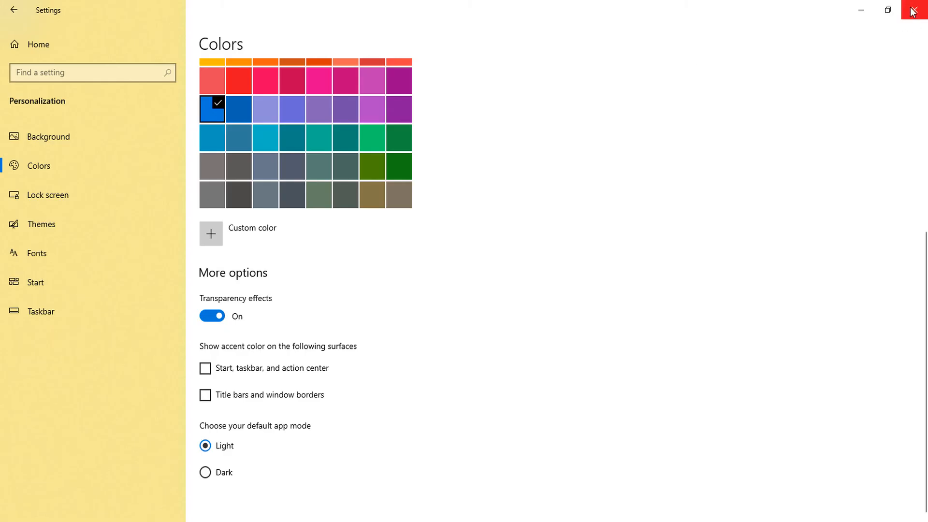